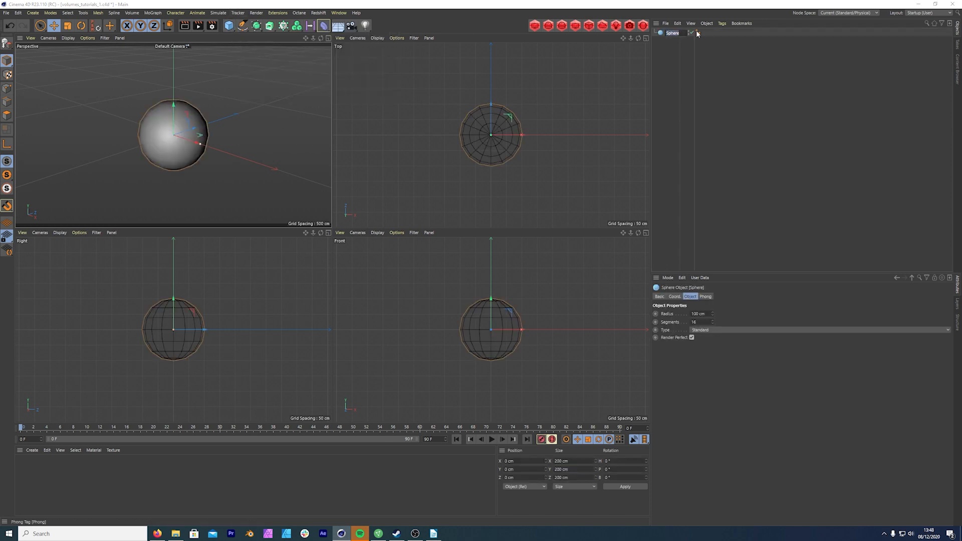
Duplicate the sphere, add a null renamed 'mesh', and parent Sphere_1 and Sphere_2 under it
double_click(672, 32)
text(_1)
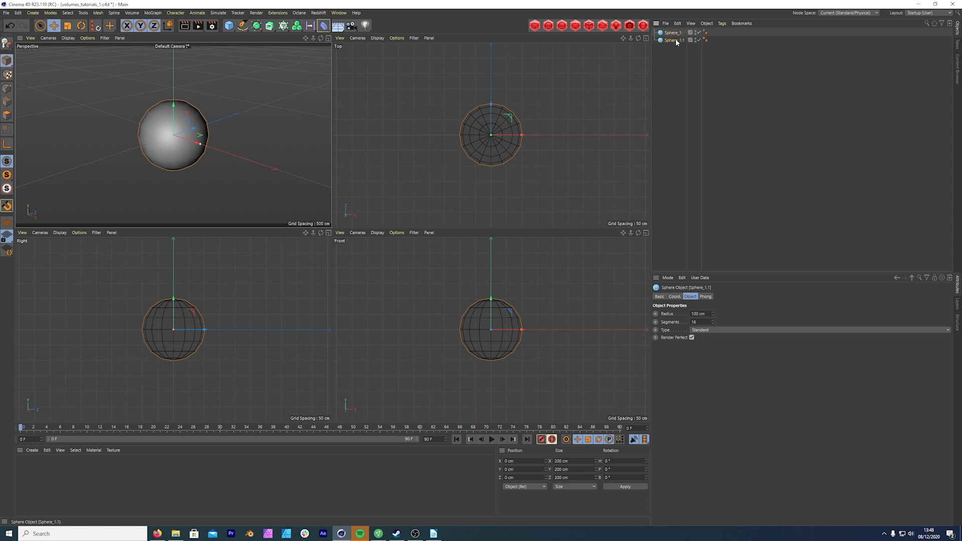
double_click(673, 41)
text(2)
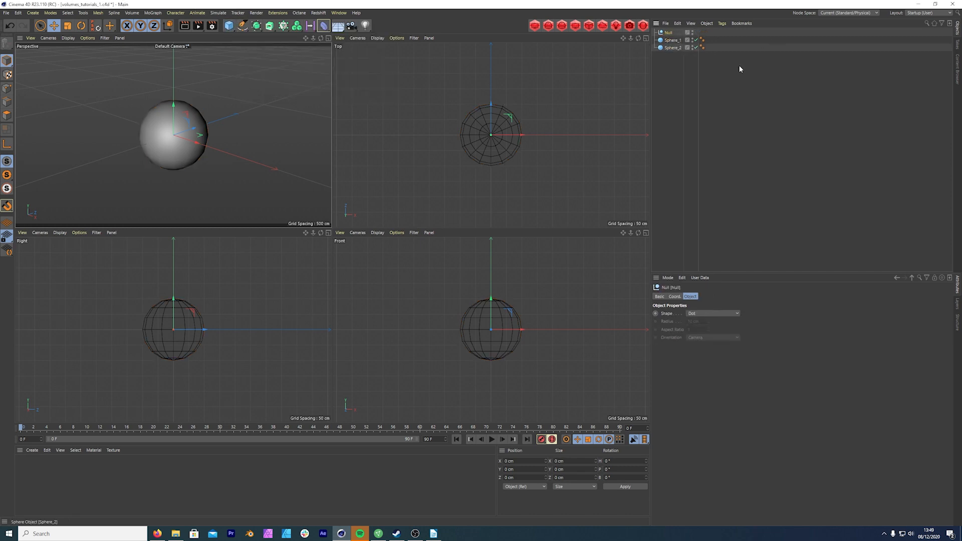
click(668, 32)
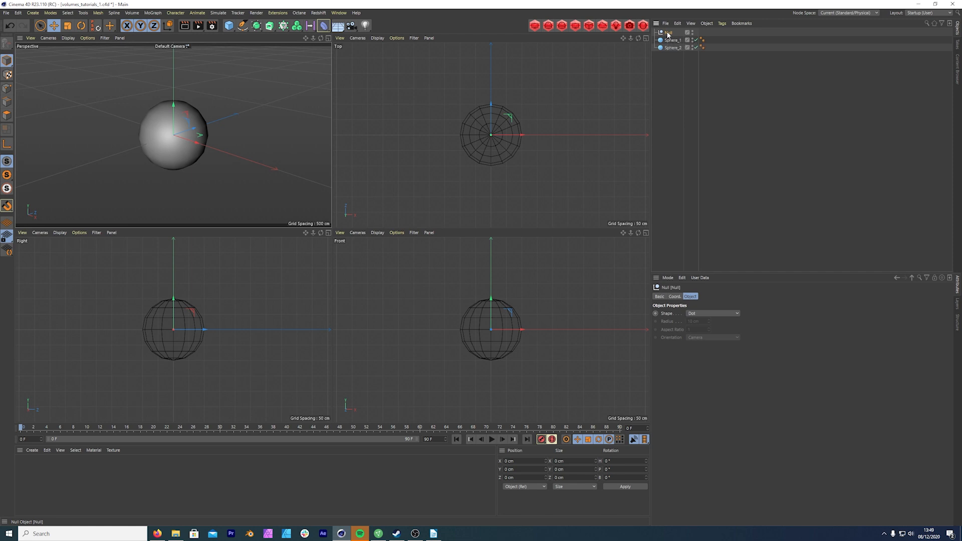
double_click(670, 32)
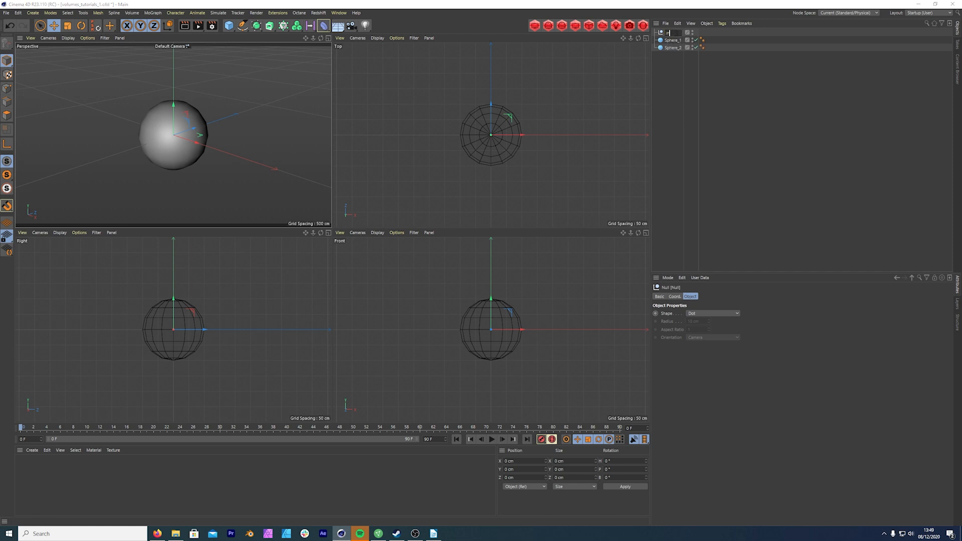
text(mesh)
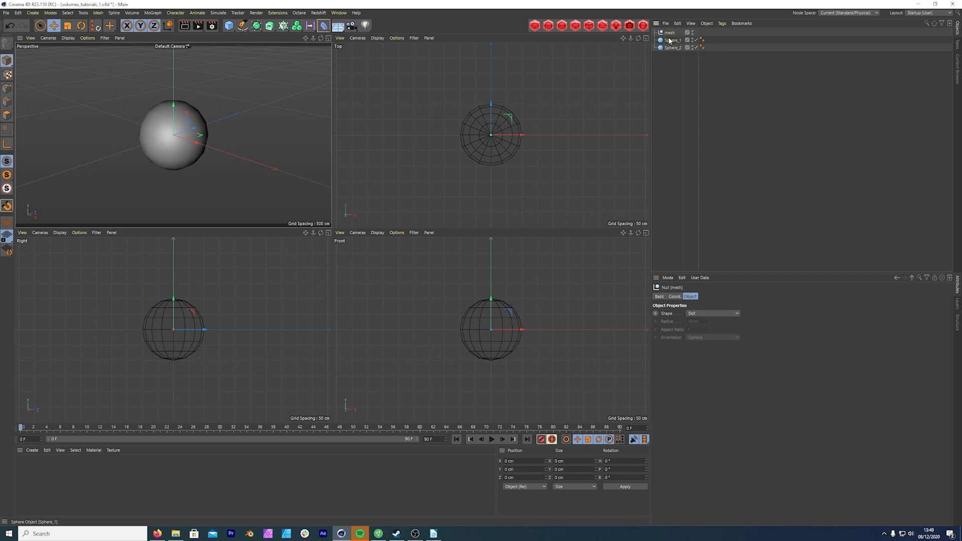
click(673, 48)
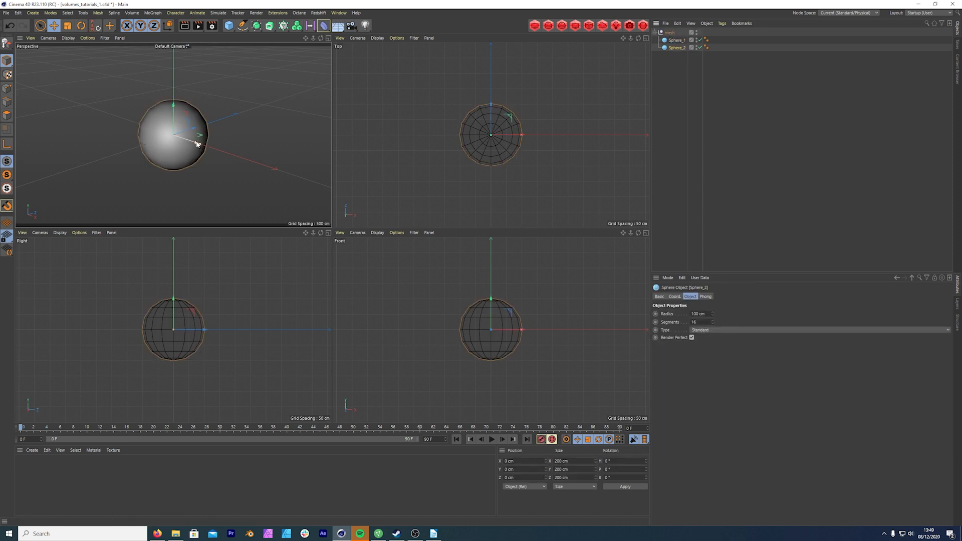
Enlarge Sphere_2 to a 140 cm radius and shift it right to overlap Sphere_1
drag(196, 143, 219, 152)
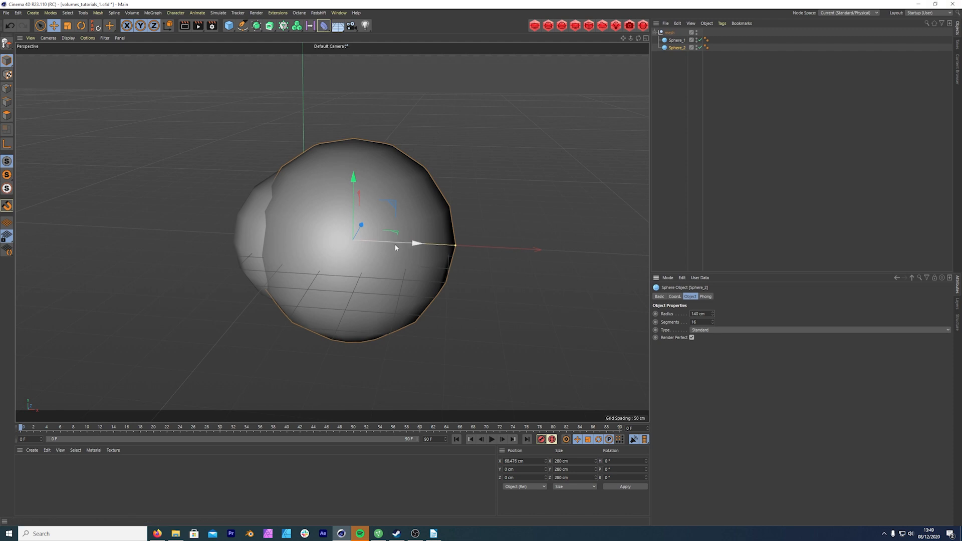
drag(417, 244, 457, 246)
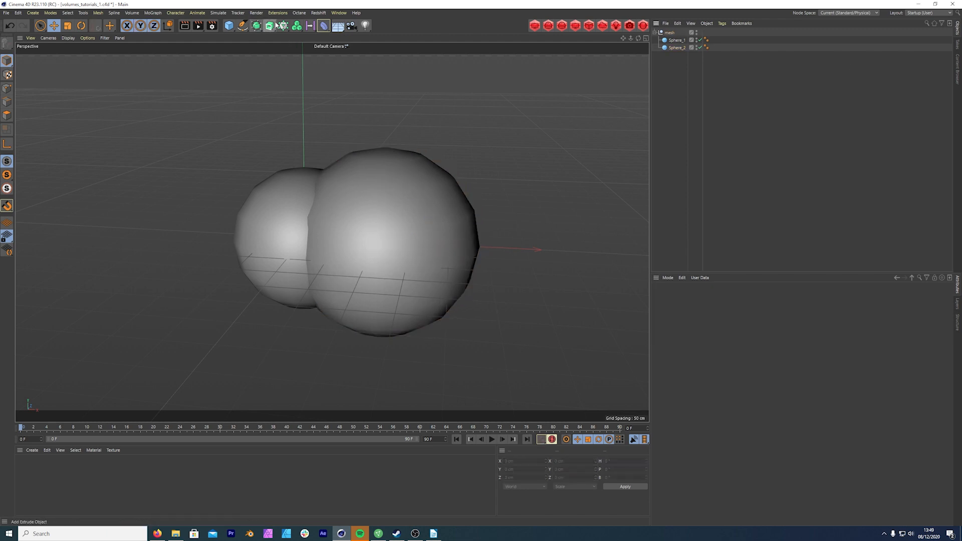
Wrap the mesh group in a Volume Builder under a Volume Mesher with an SDF Smooth layer
click(296, 26)
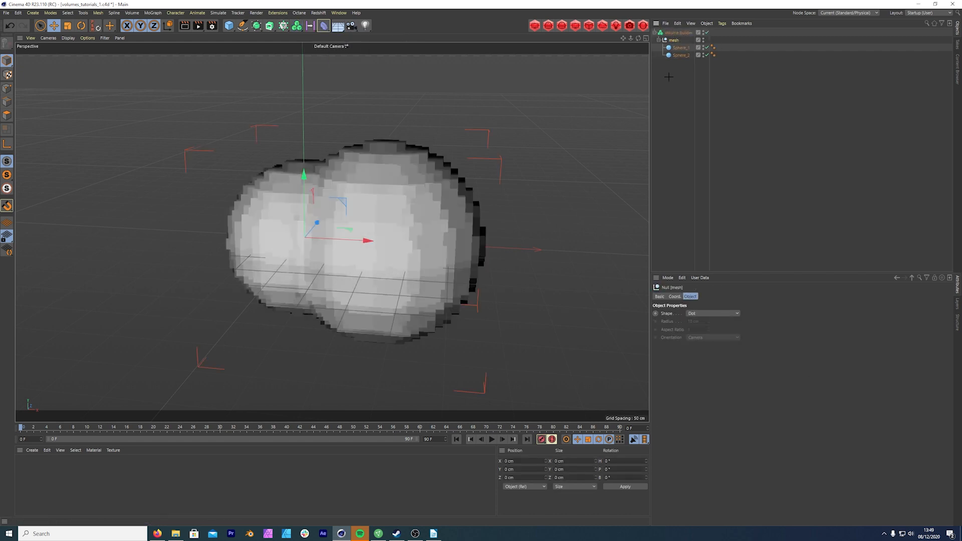
click(296, 25)
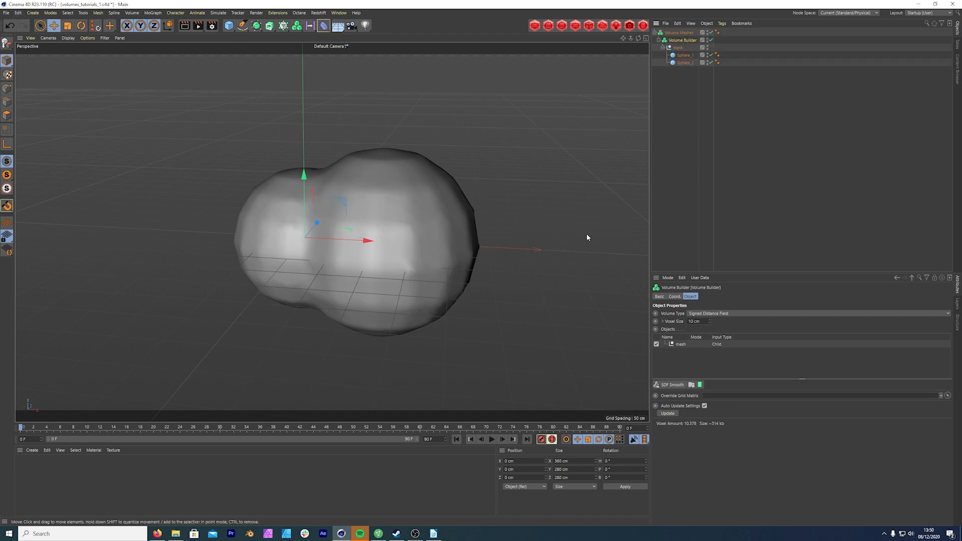
mouse_move(568, 238)
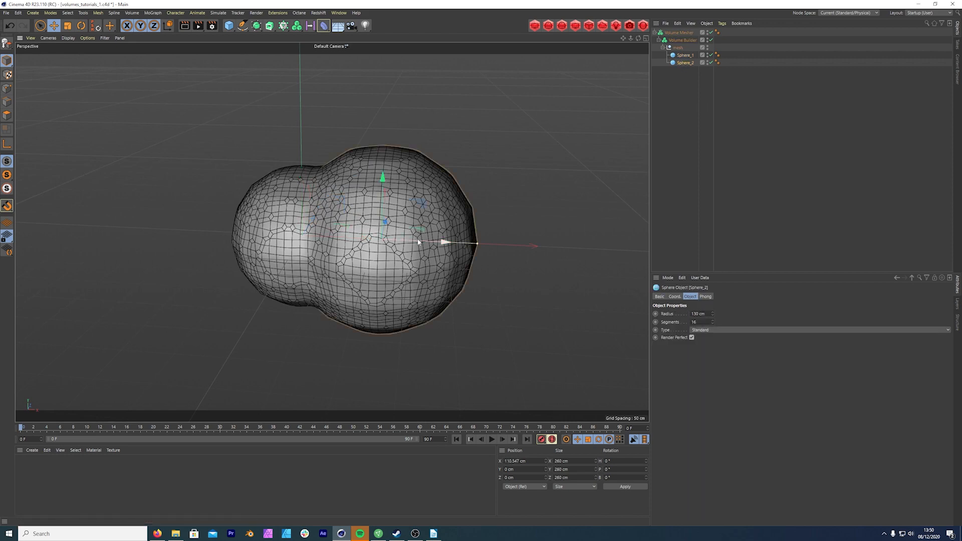
Pull Sphere_2 away along X and slide it back until both spheres fuse again
drag(442, 244, 558, 247)
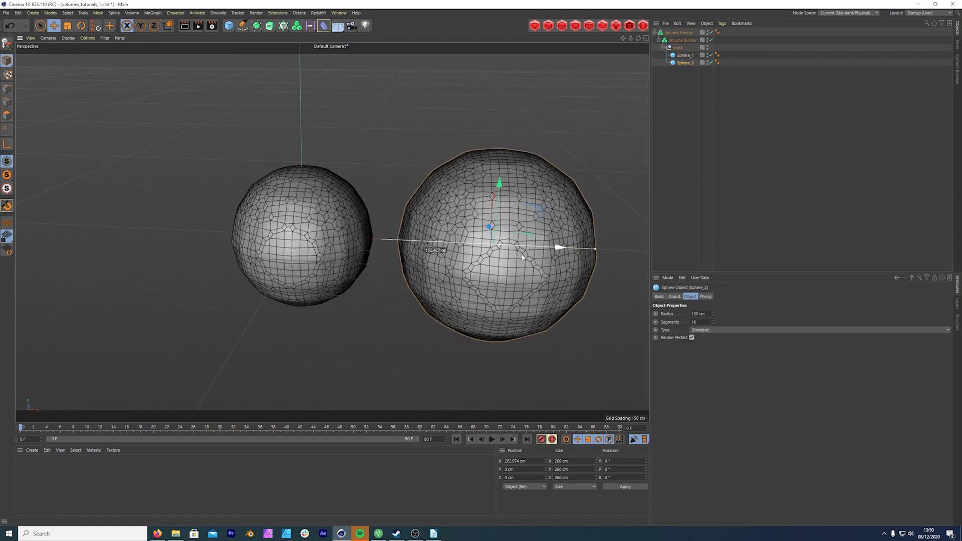
drag(558, 247, 530, 246)
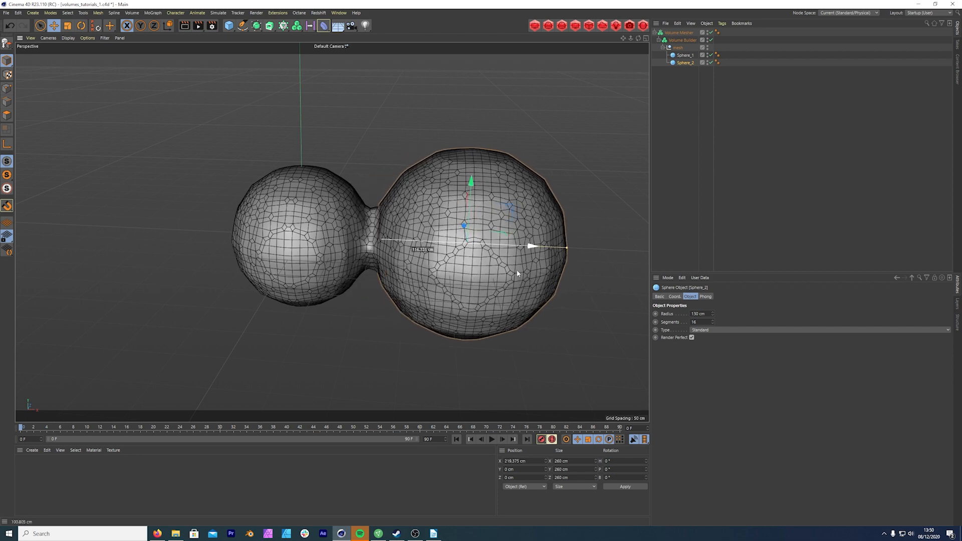
drag(534, 247, 442, 243)
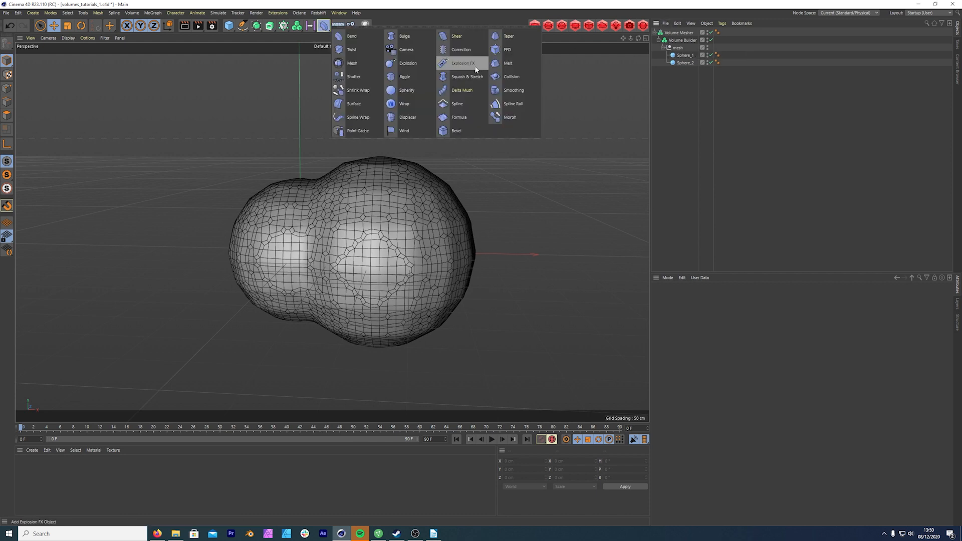
Add an Explosion FX deformer under the mesh null and zoom in on the fragments
click(463, 63)
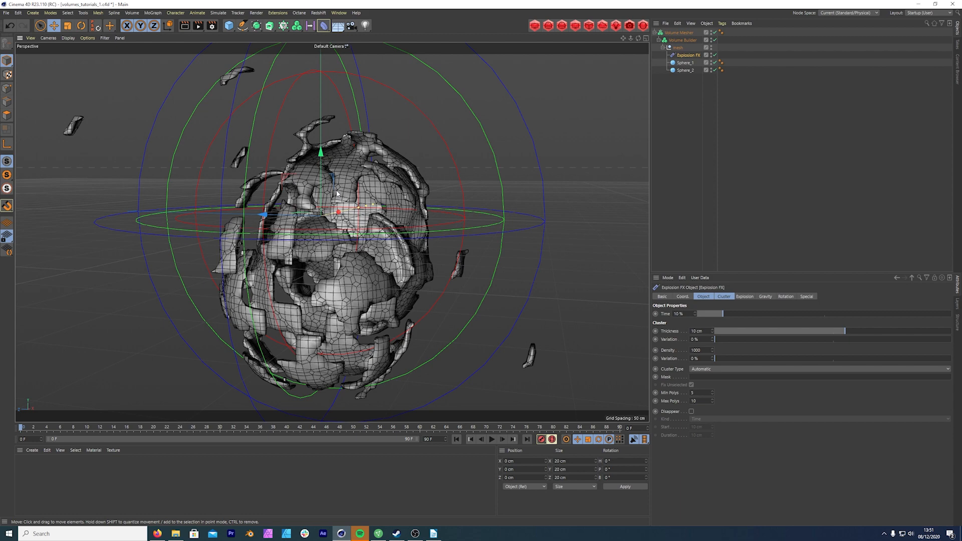
drag(338, 197, 439, 218)
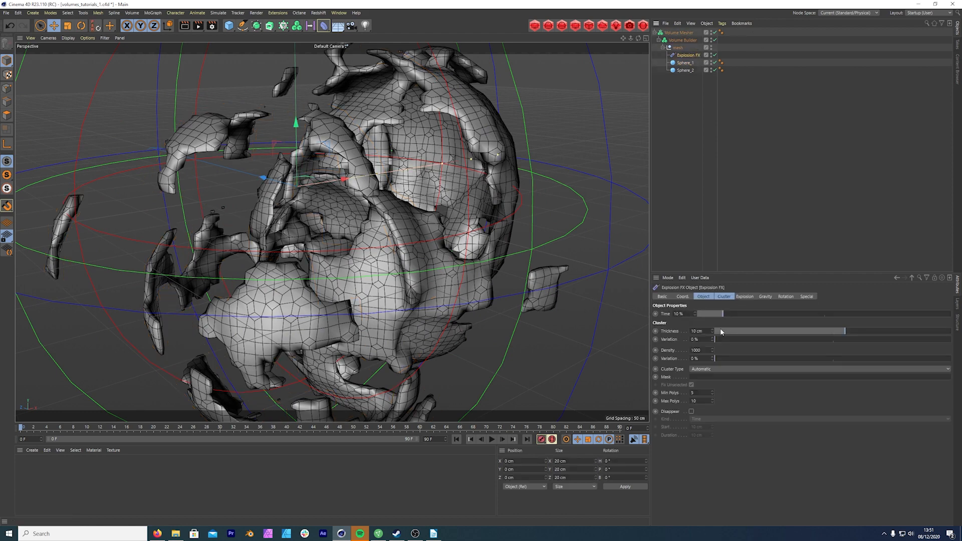
Set Explosion FX gravity acceleration to 2 and cluster density to 2000
click(744, 296)
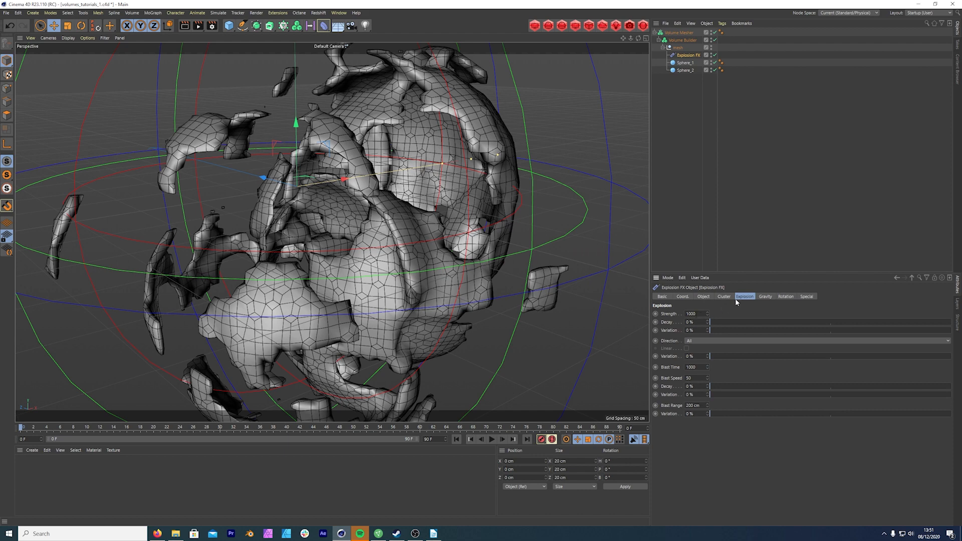
click(765, 296)
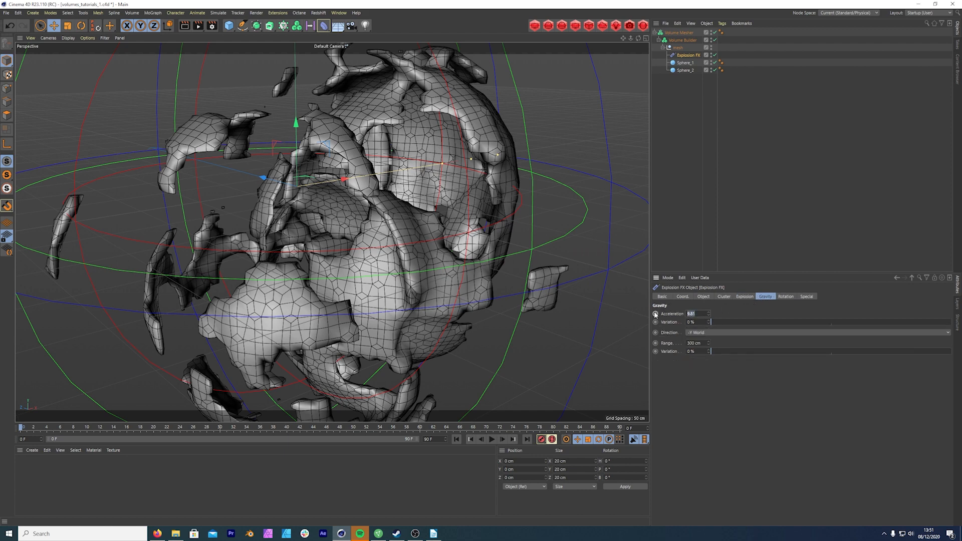
text(2)
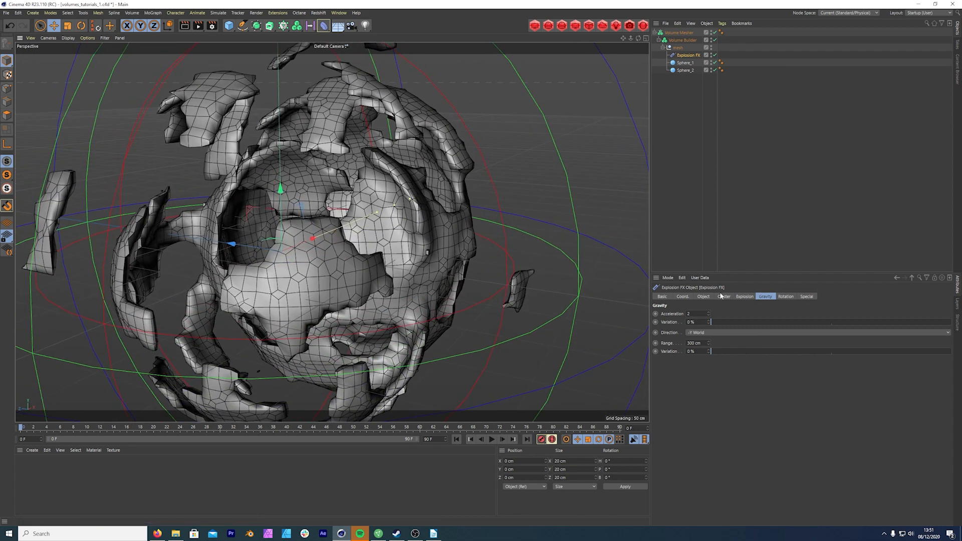
click(743, 296)
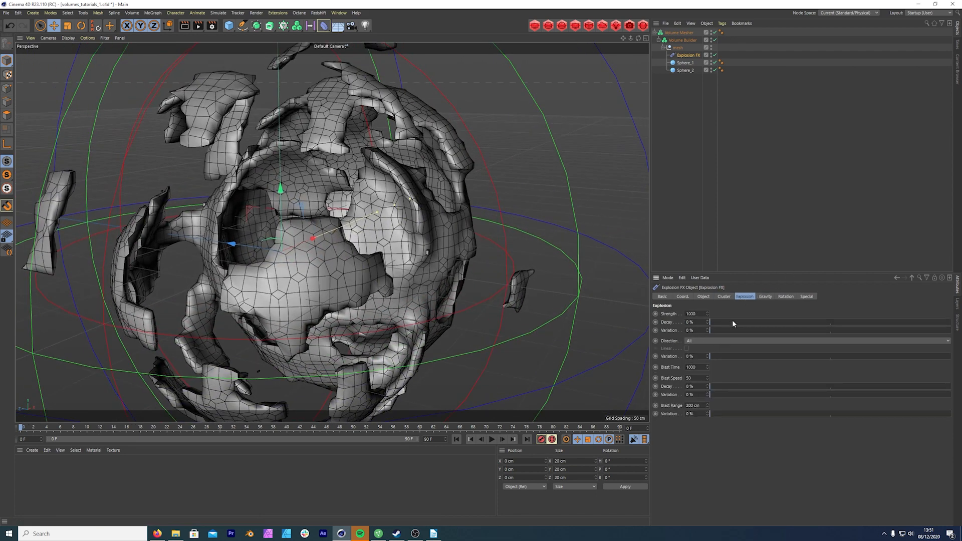
click(723, 296)
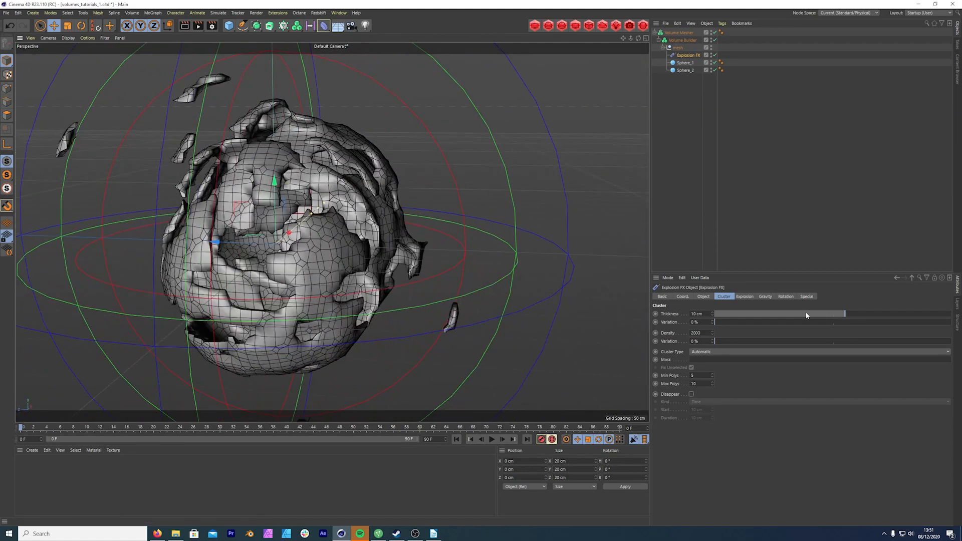
Set the explosion time to 11% and explosion strength to 1500
click(703, 296)
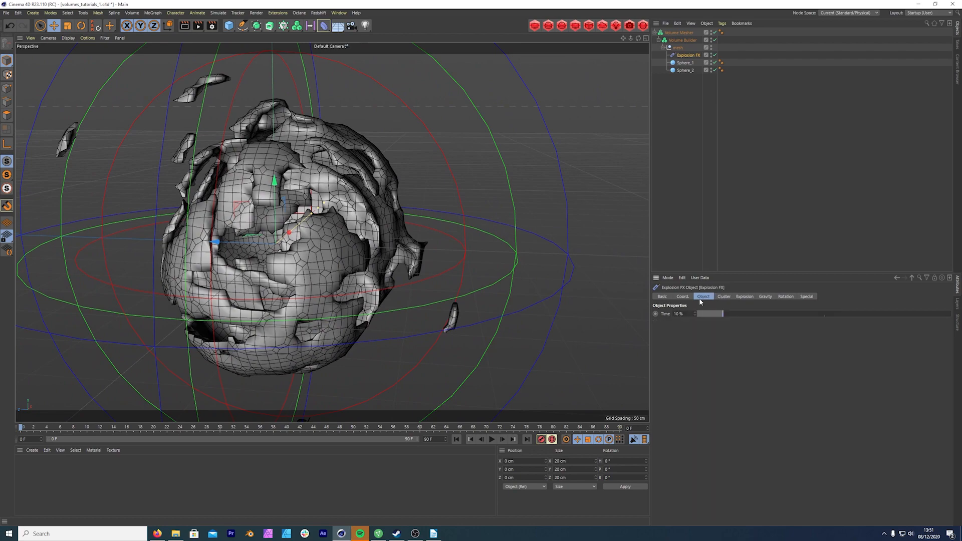
drag(710, 313, 737, 314)
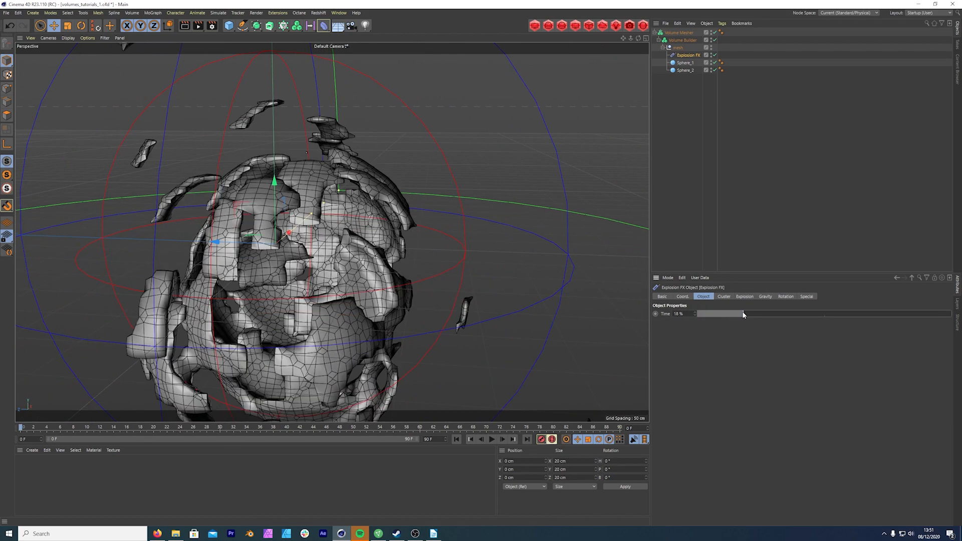
drag(743, 313, 709, 314)
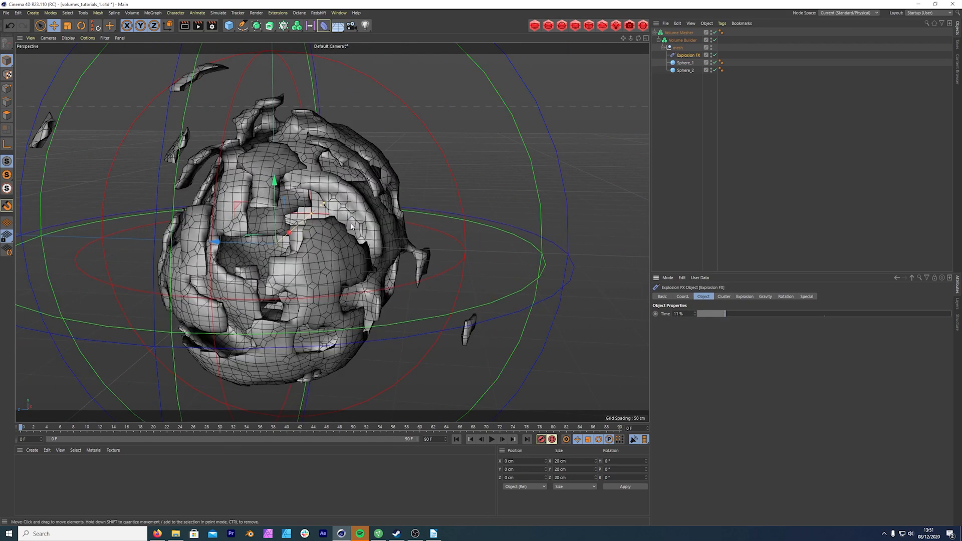
click(745, 296)
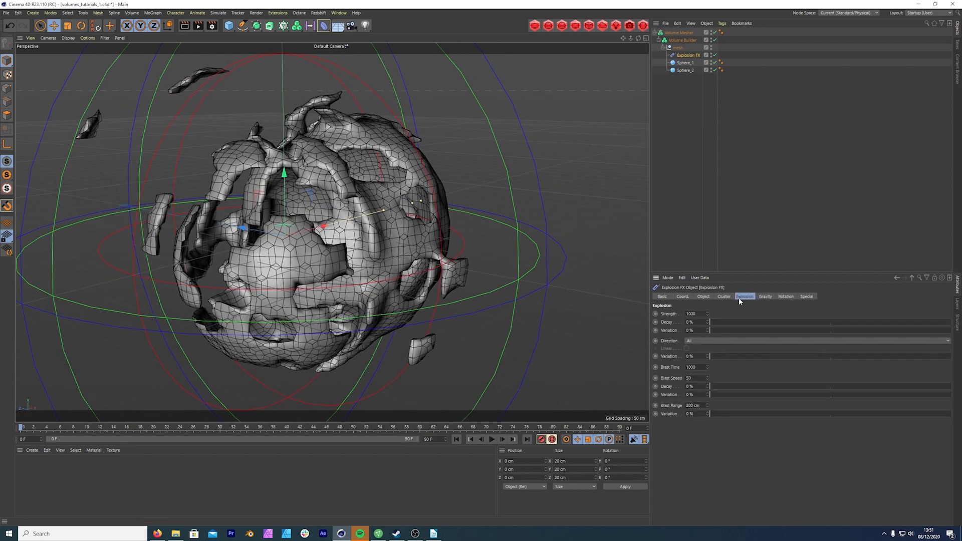
click(708, 314)
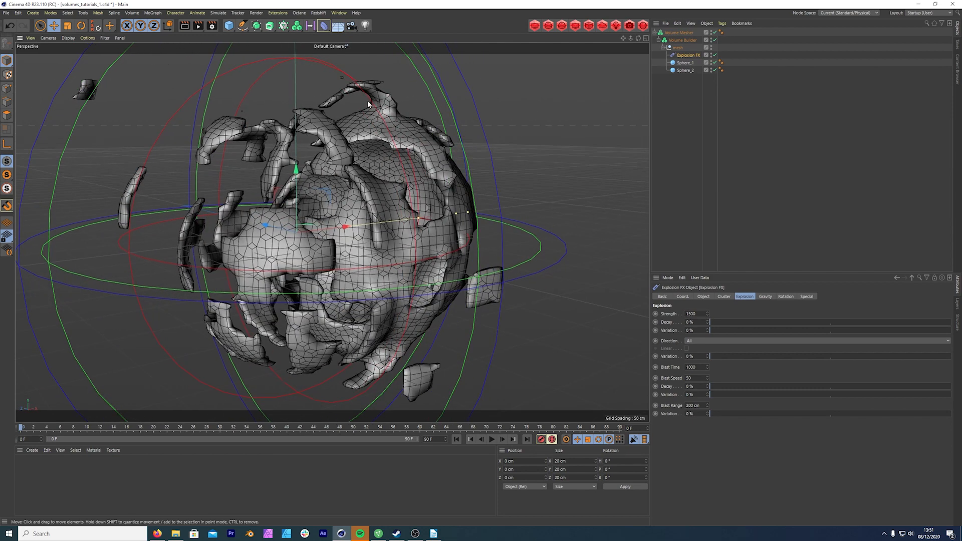
Add a Twist deformer and switch it to unlimited mode
click(322, 26)
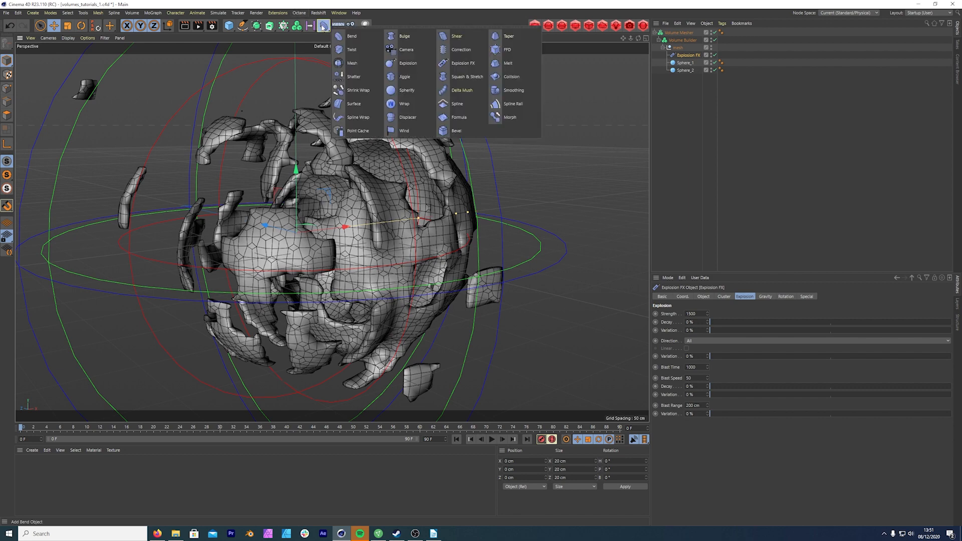
click(353, 50)
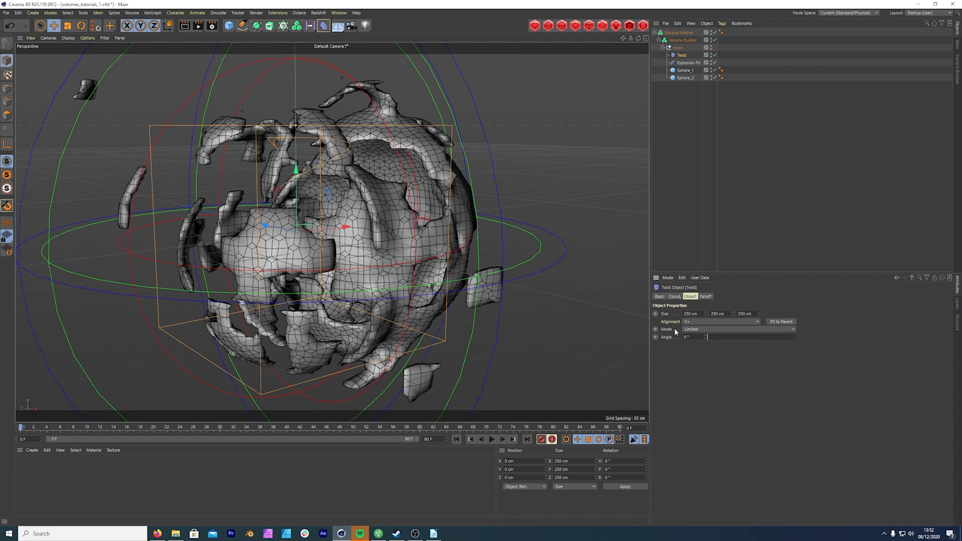
click(736, 329)
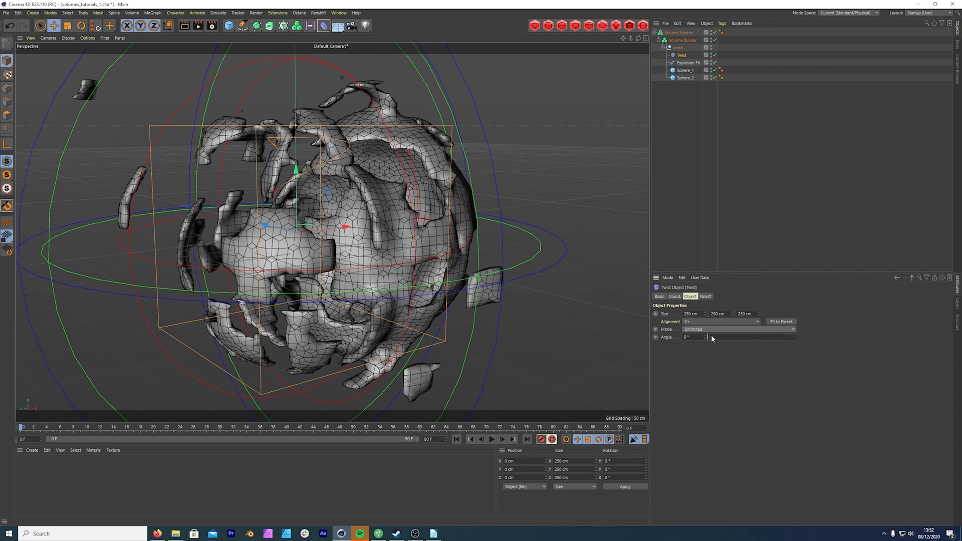
Raise the twist angle to 250°, orbiting the view to check the spiral
drag(708, 337, 740, 341)
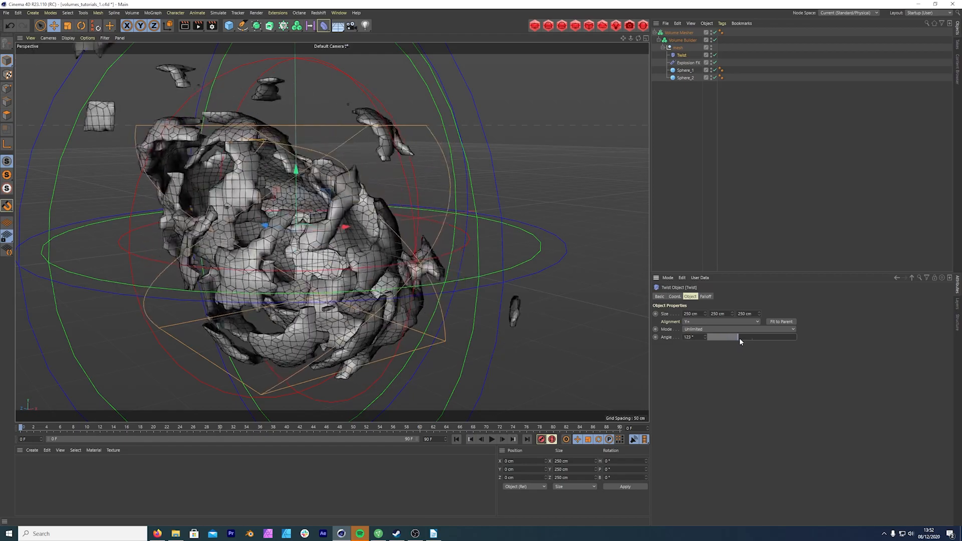
drag(740, 342, 779, 342)
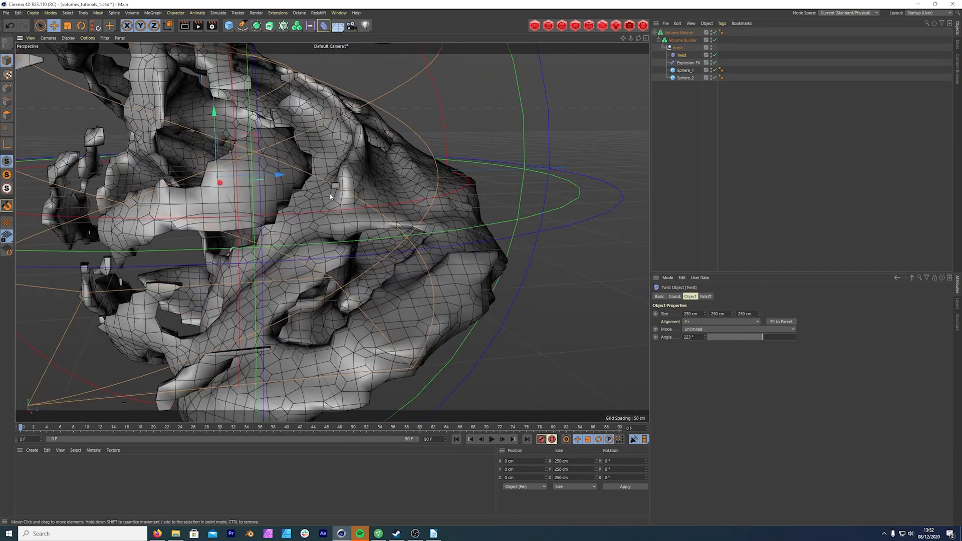
drag(332, 196, 384, 211)
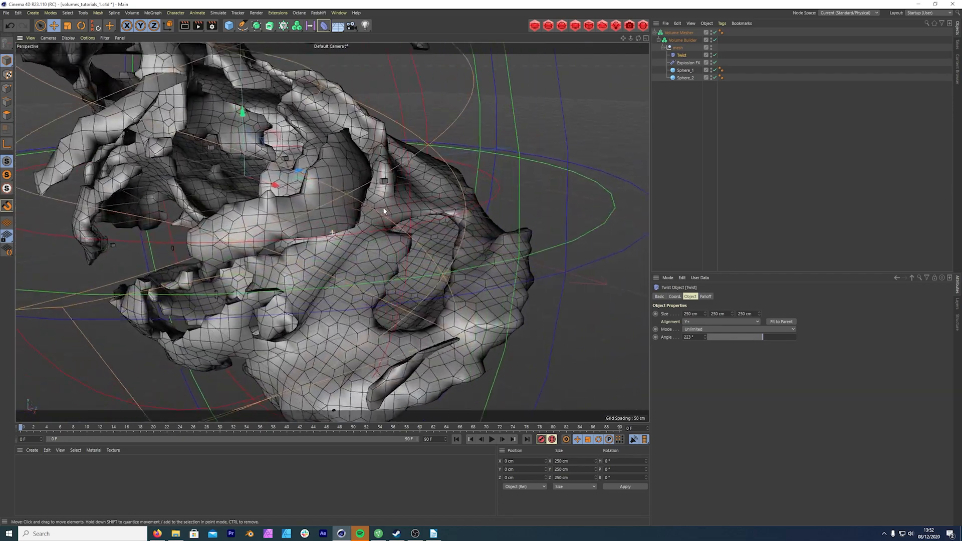
drag(712, 337, 785, 336)
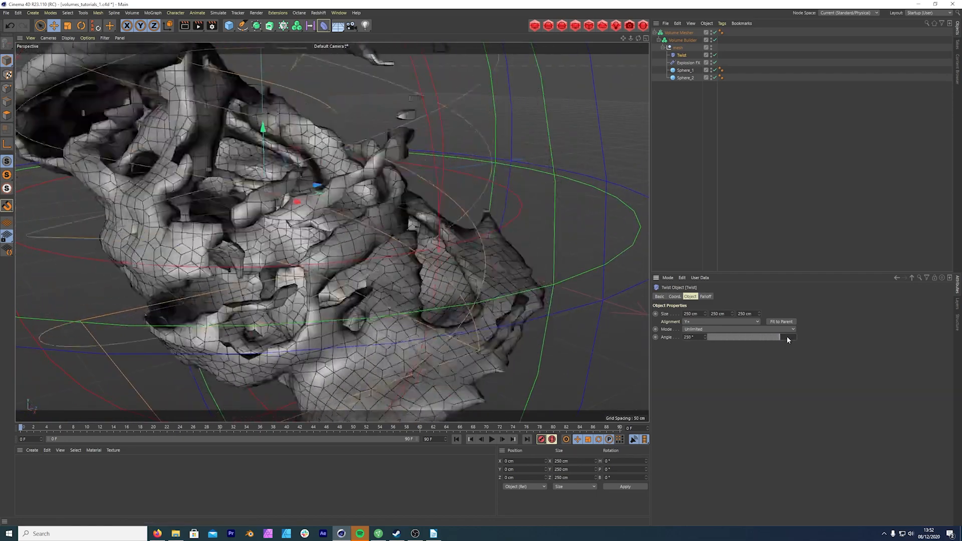
Check Explosion FX, then give the Twist a 136° angle and 102 cm Size Y
click(689, 62)
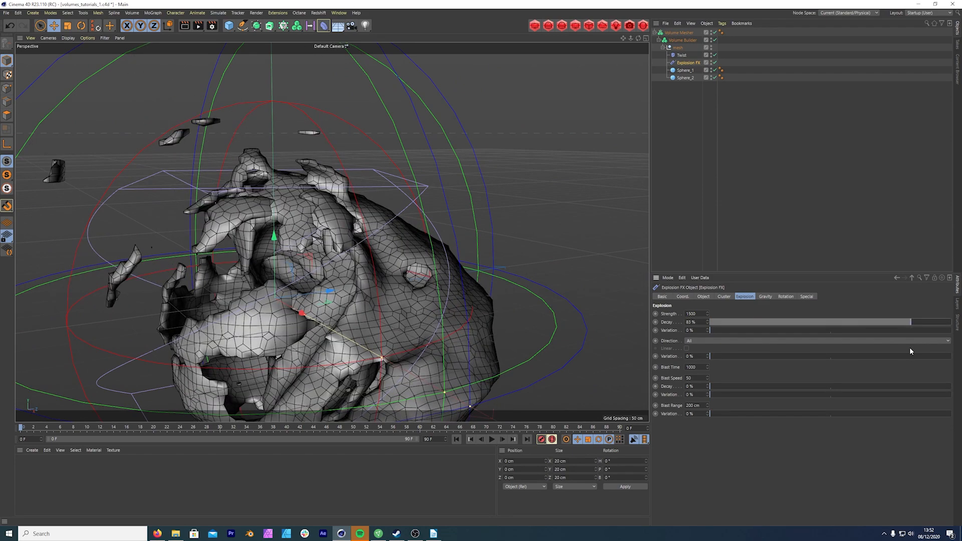
click(681, 55)
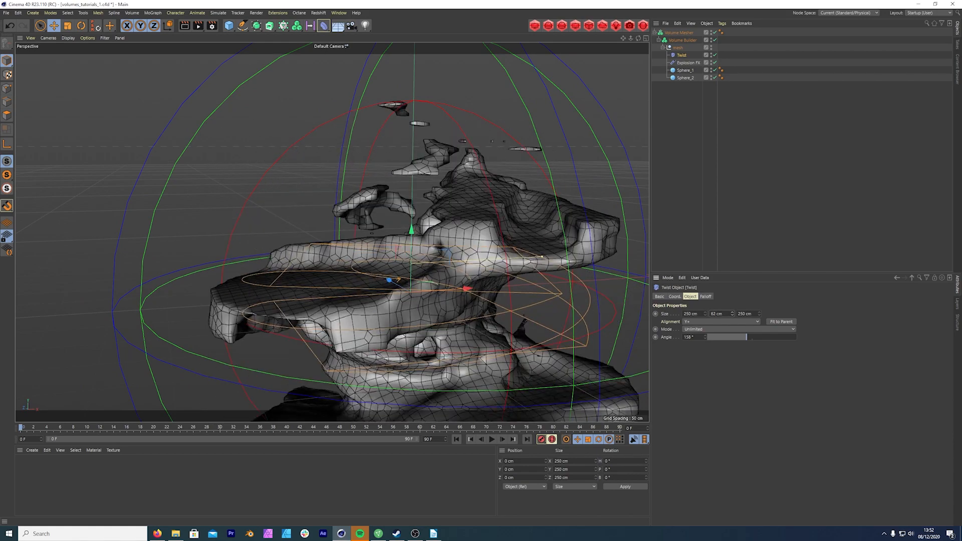
drag(718, 314, 722, 306)
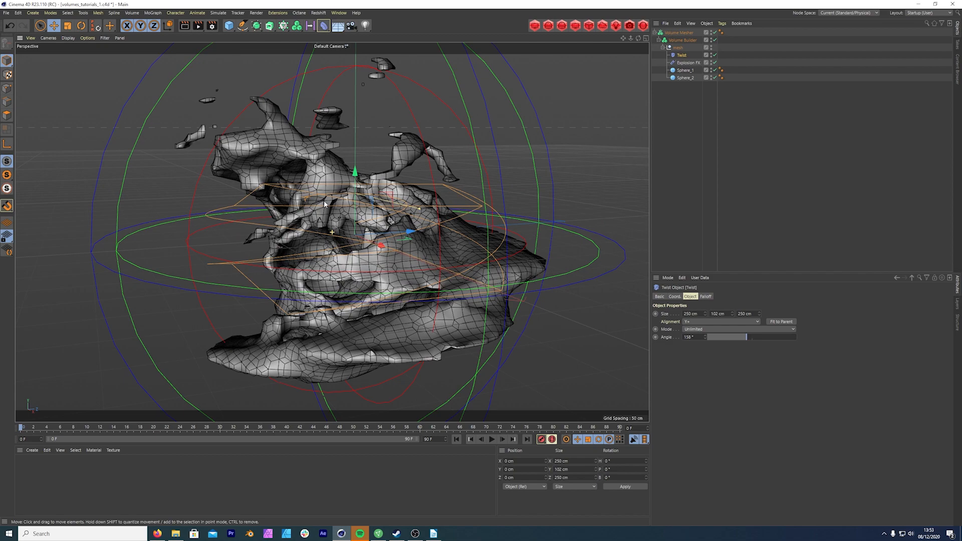
click(678, 32)
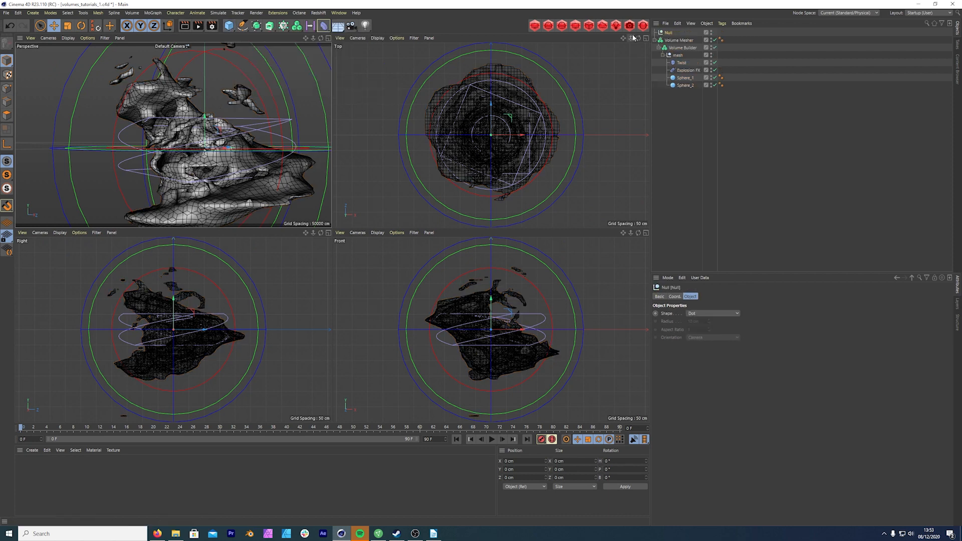
Rename the new top null to Volume_bk in the four-view layout
double_click(669, 33)
text(Volume_bit)
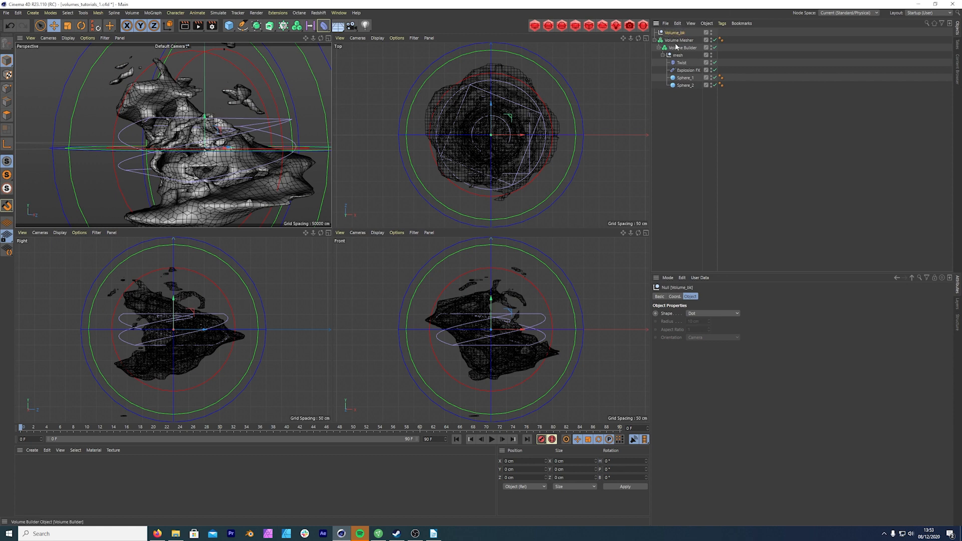
click(683, 40)
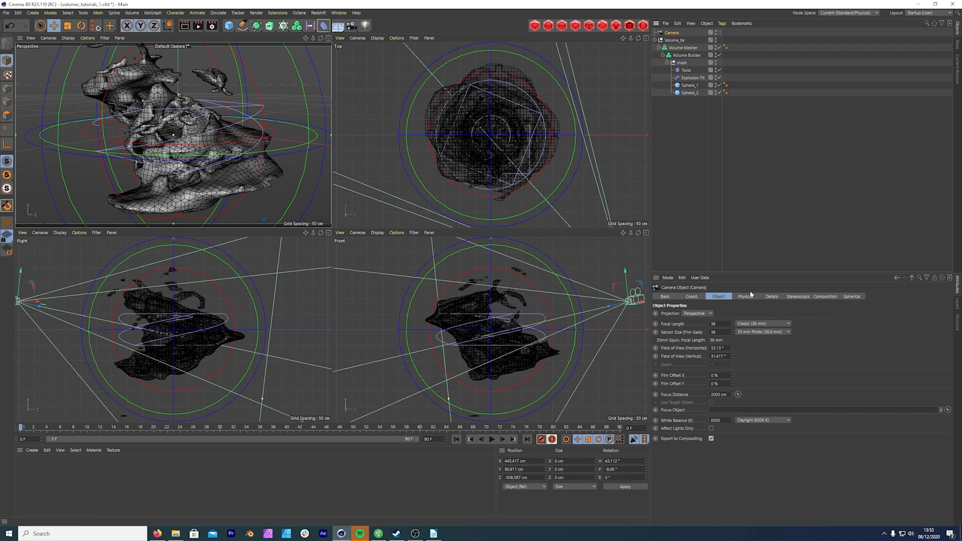
Move, rotate and raise the camera in the Top and Front views to sit inside the mesh
click(691, 296)
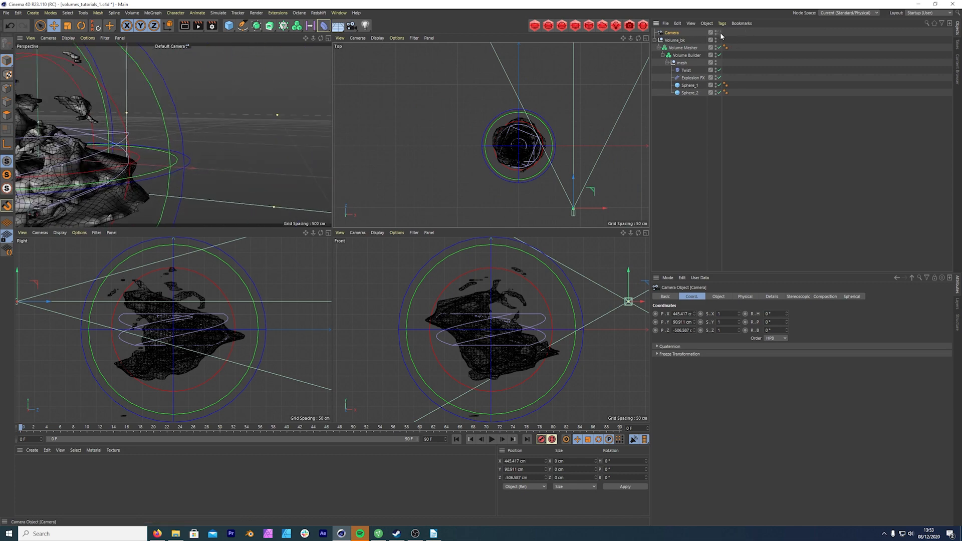
drag(574, 212, 522, 211)
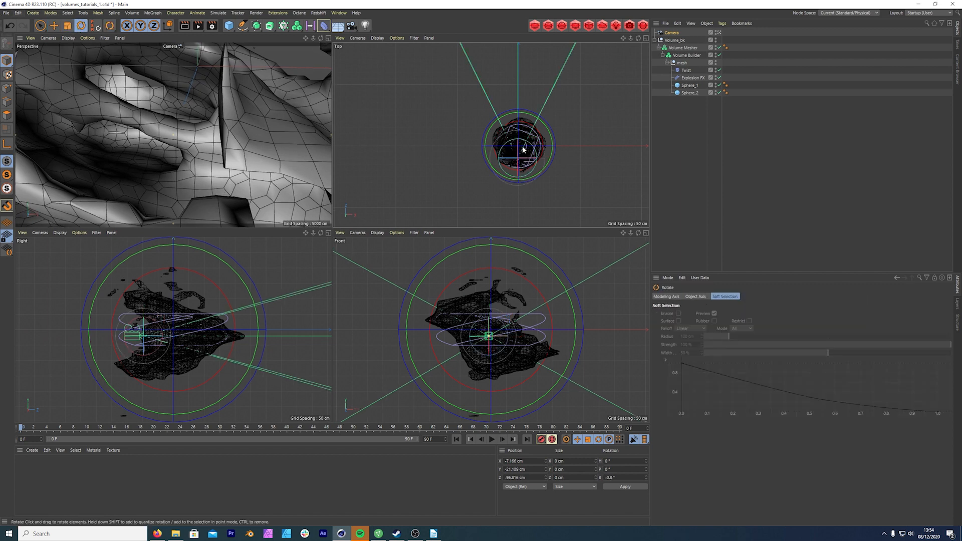
drag(521, 149, 500, 161)
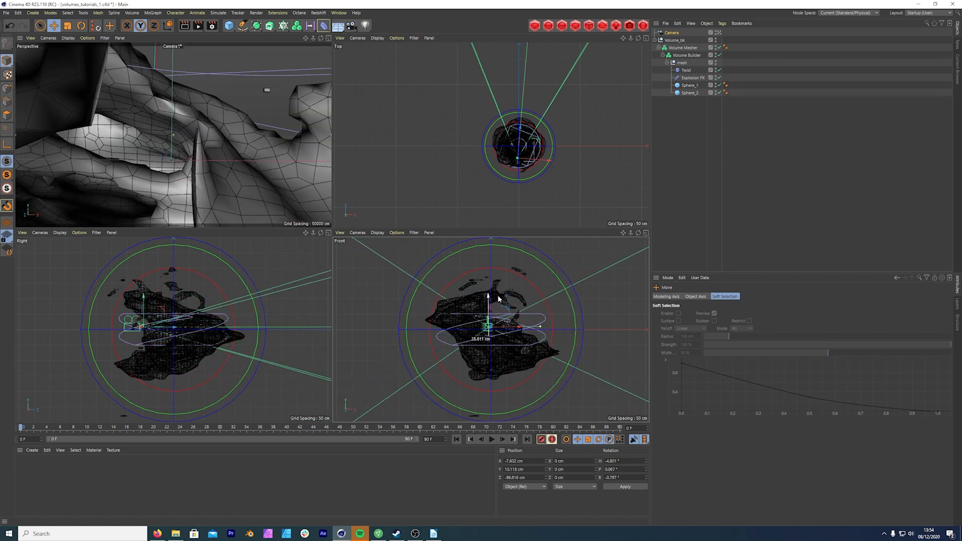
drag(487, 301, 487, 338)
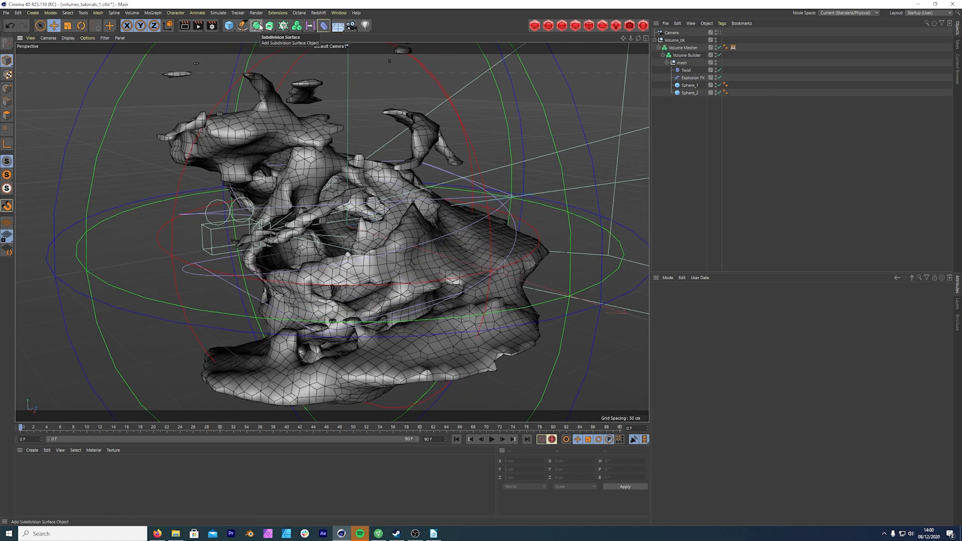
mouse_move(314, 39)
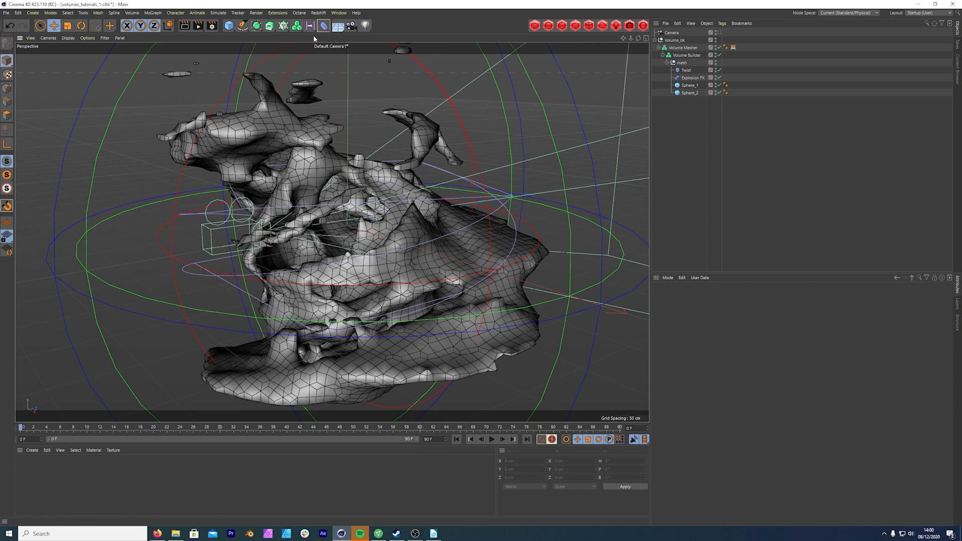
Add an SDF Smooth filter to the Volume Builder from the Volume menu
click(297, 25)
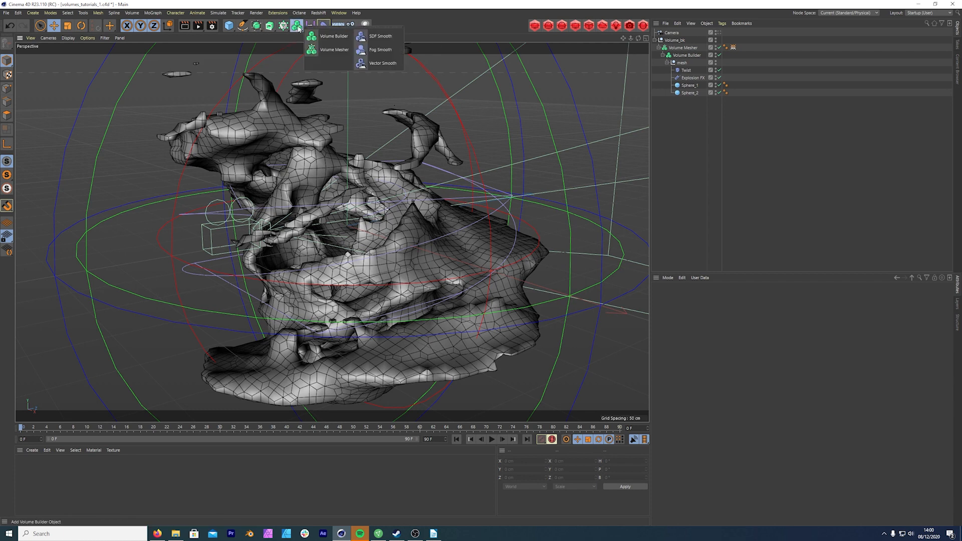
mouse_move(381, 36)
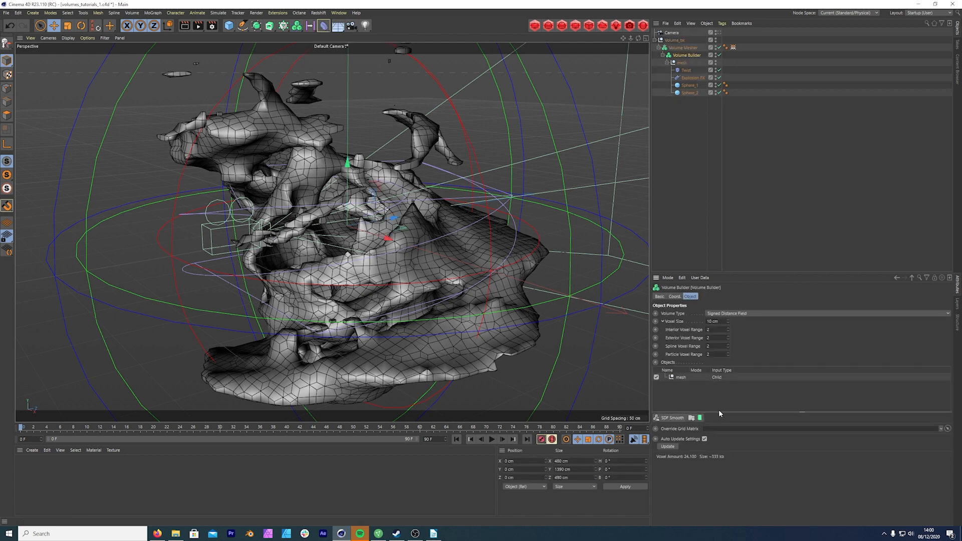
click(298, 25)
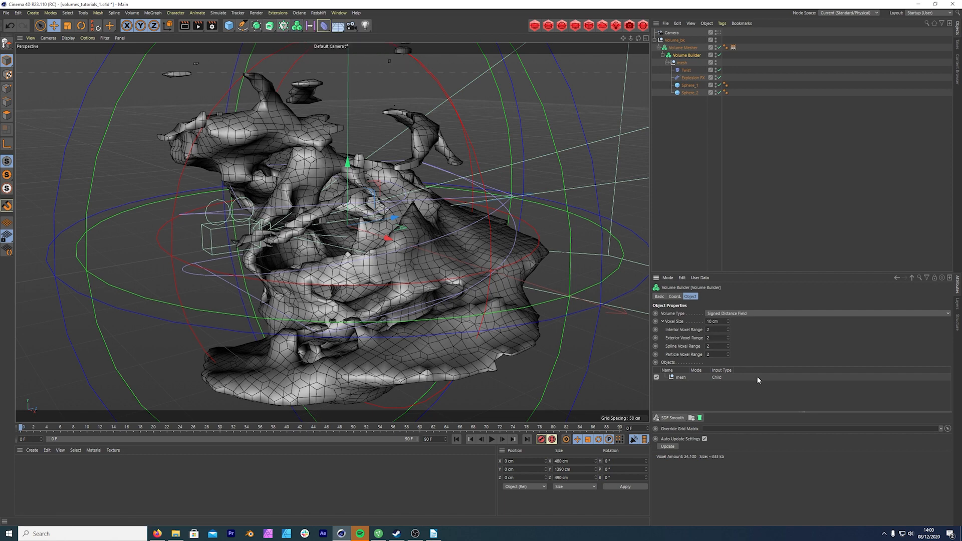
mouse_move(277, 12)
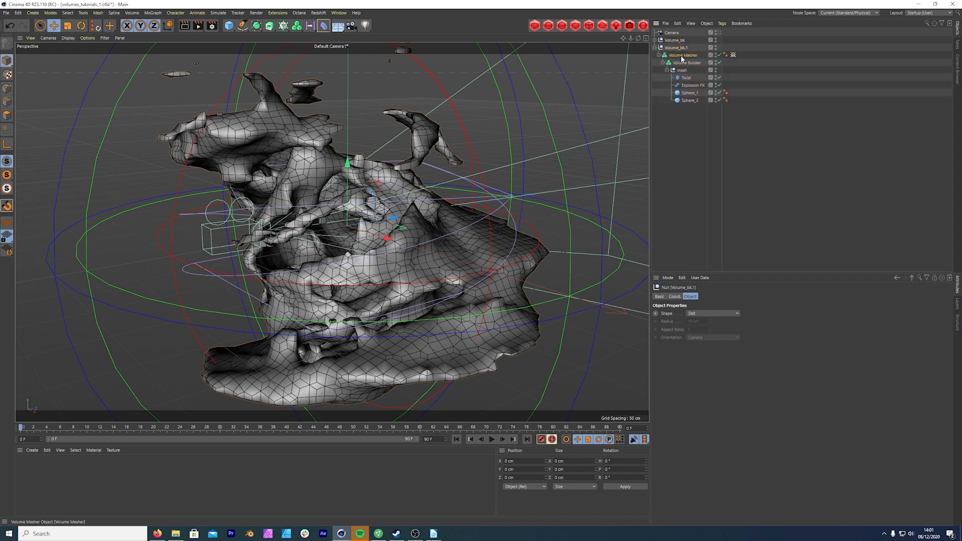
Parent Volume Mesher under a Subdivision Surface at level 1 and lower the camera
click(683, 55)
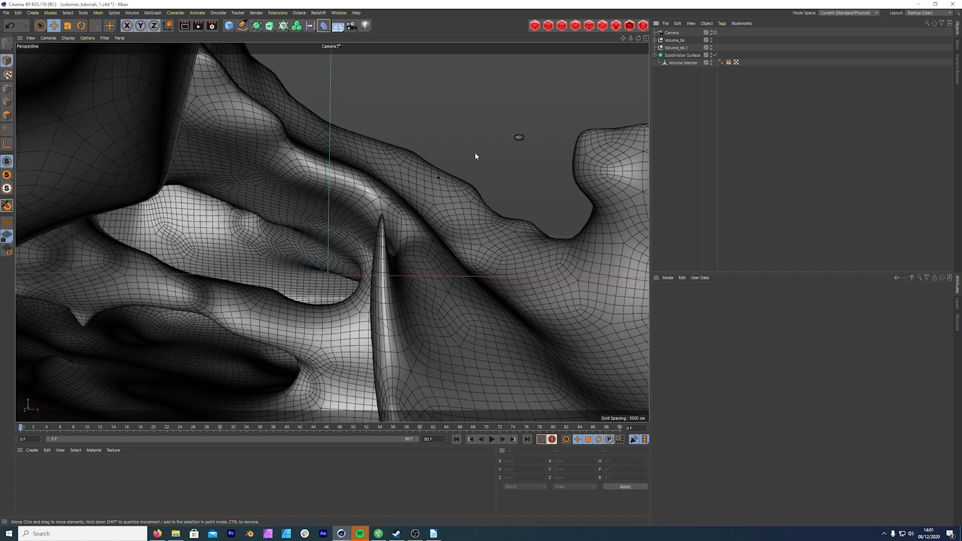
mouse_move(475, 188)
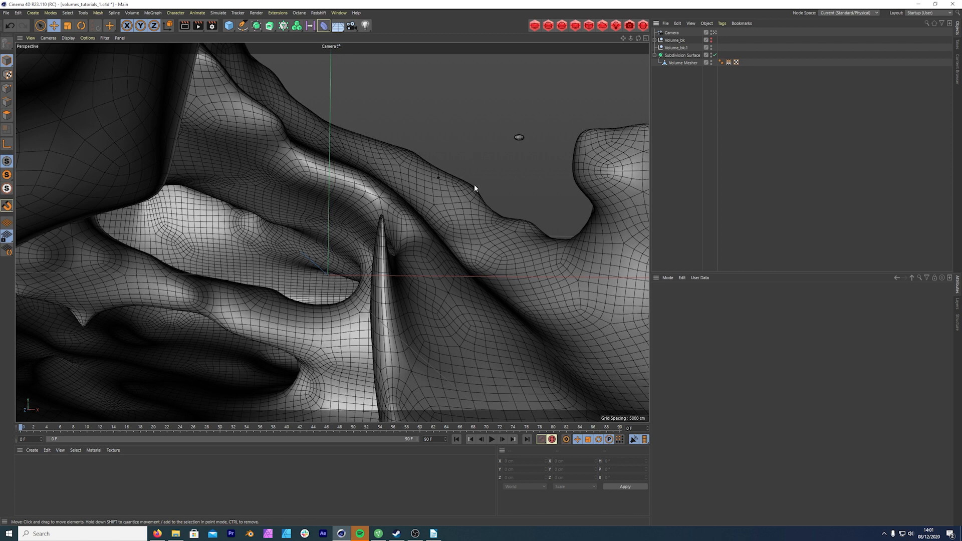
mouse_move(473, 210)
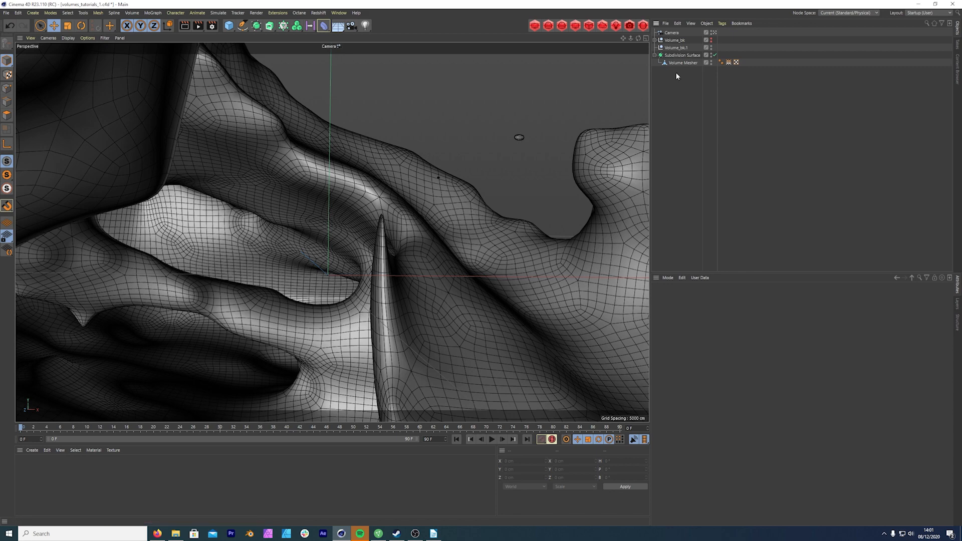
click(683, 55)
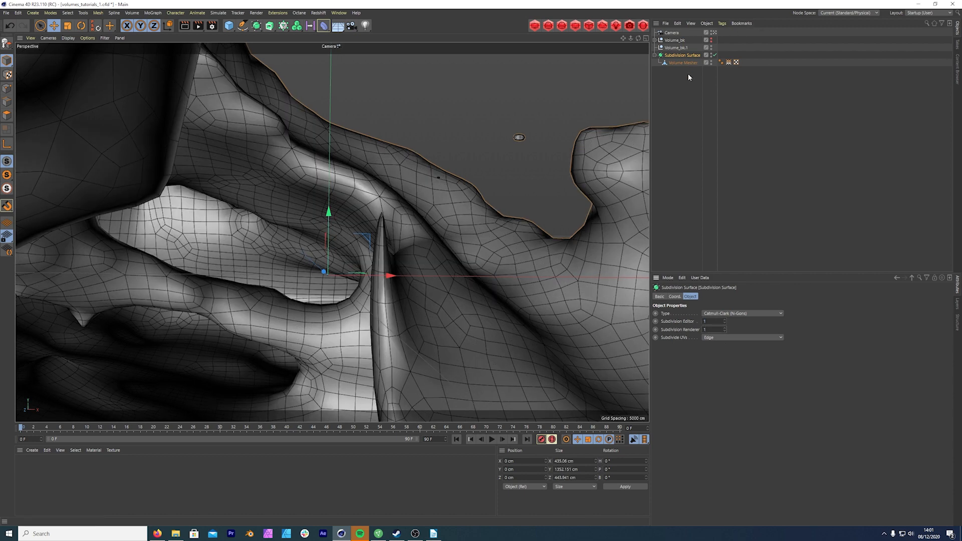
mouse_move(690, 62)
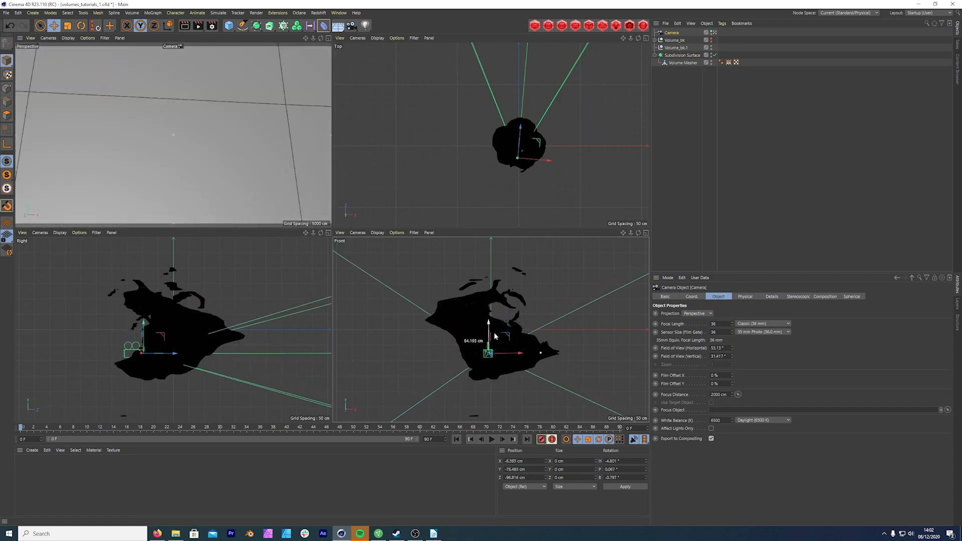
drag(487, 322, 488, 377)
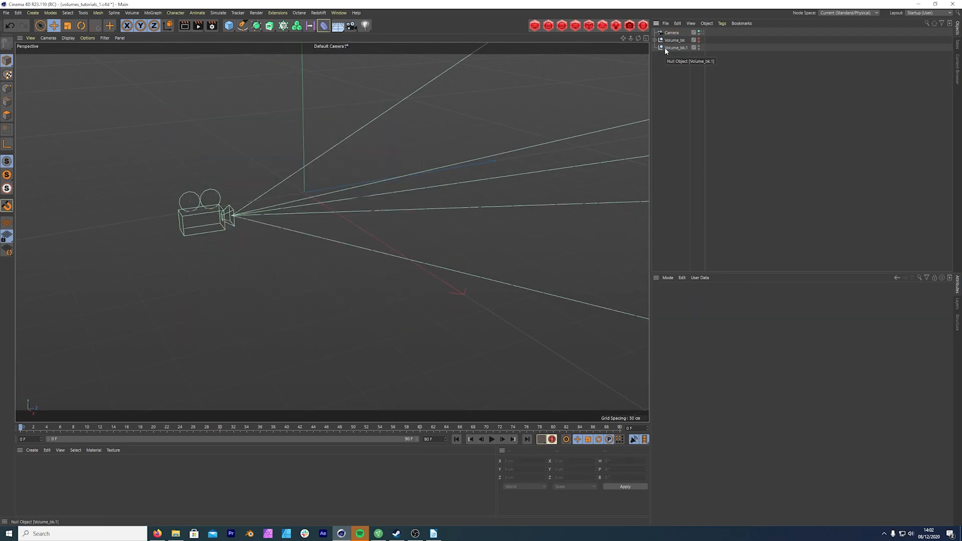
Expand the Volume_bk group and add a Spherify deformer
click(675, 47)
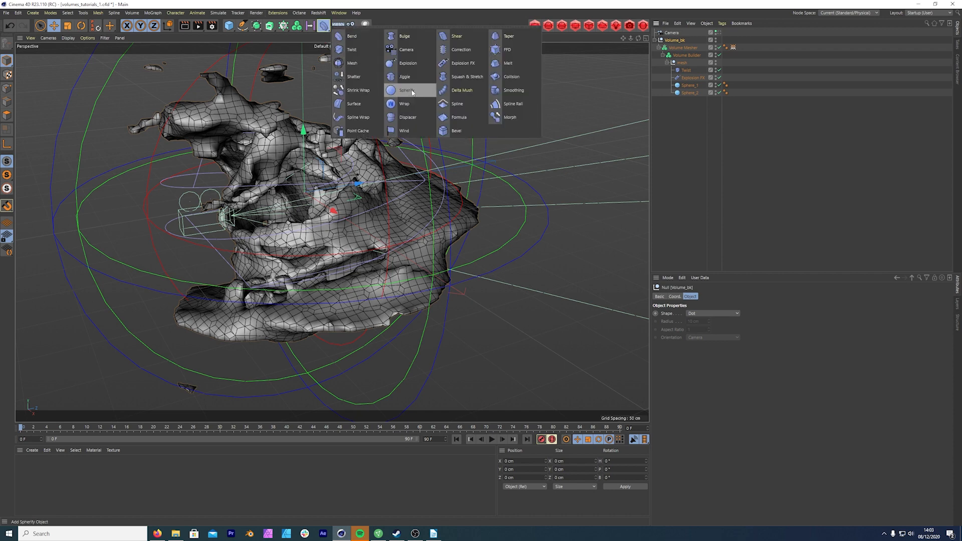
click(405, 90)
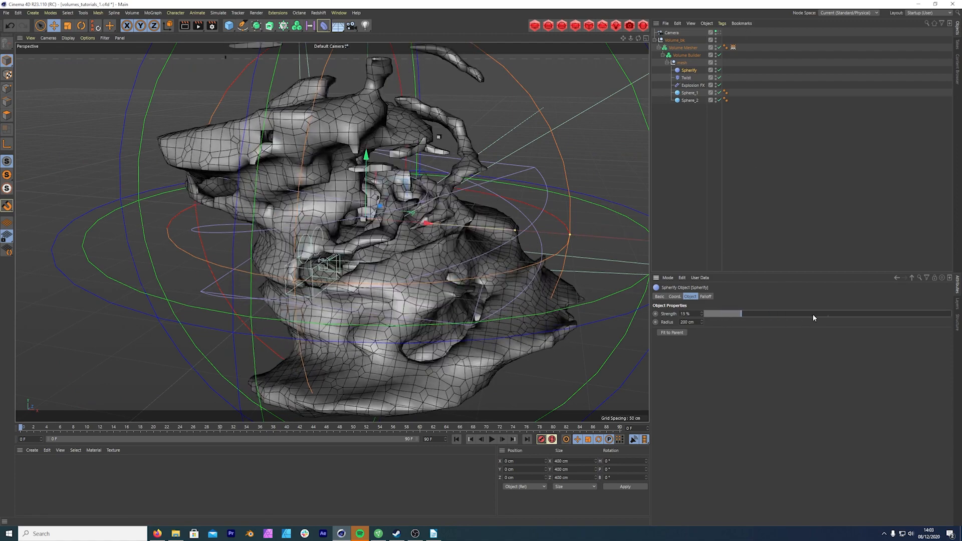
Raise Spherify strength to 100% with 195 cm radius and orbit the rounded blob
drag(743, 314, 946, 314)
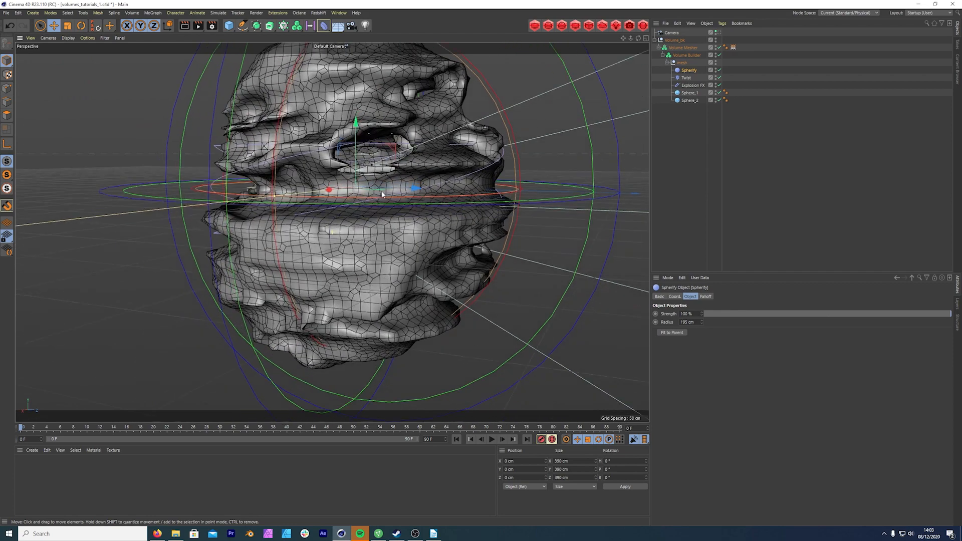
drag(380, 195, 407, 275)
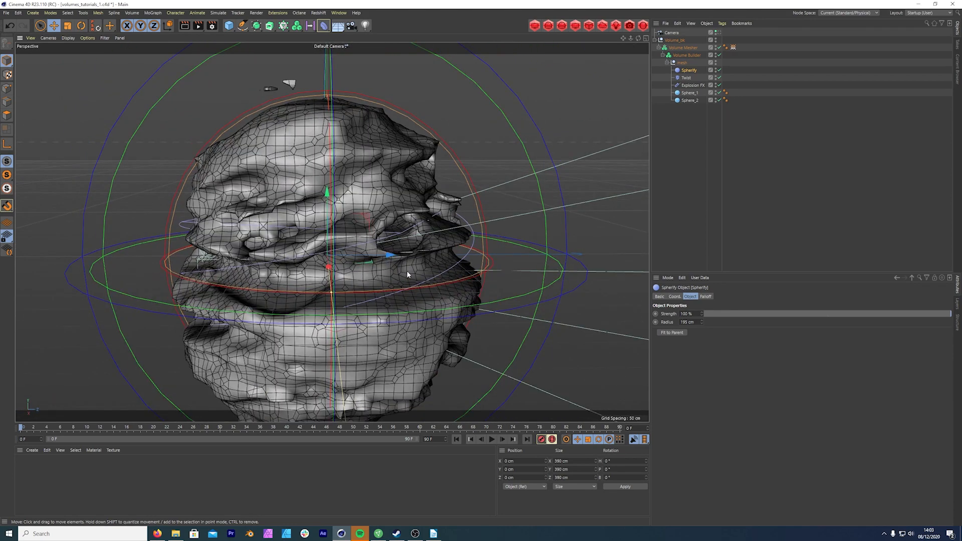